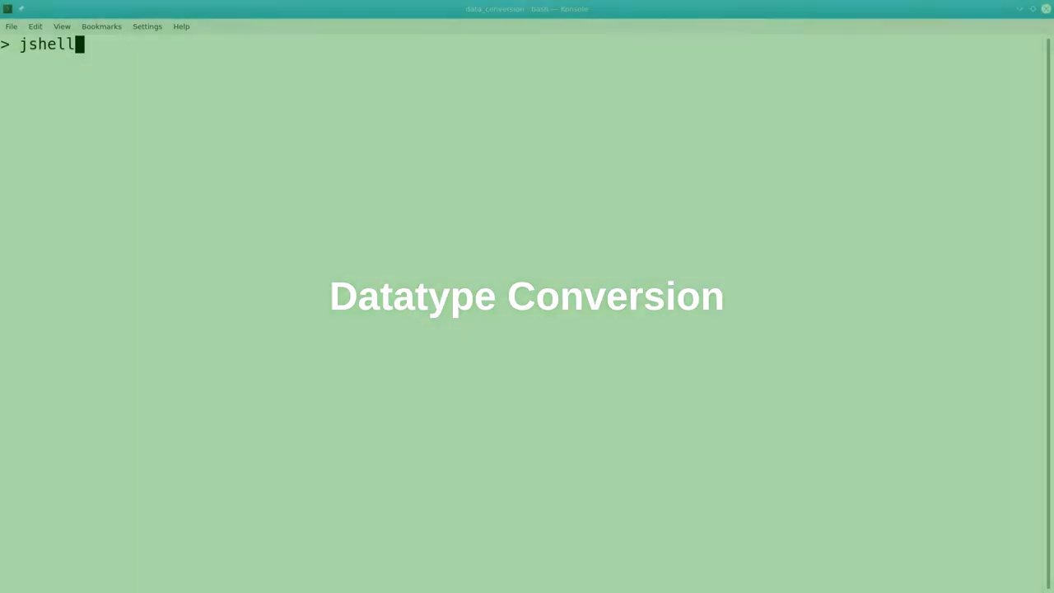
Launch a JShell 14.0.2 session from the Konsole terminal and reach its prompt
{"action": "key", "text": "Return"}
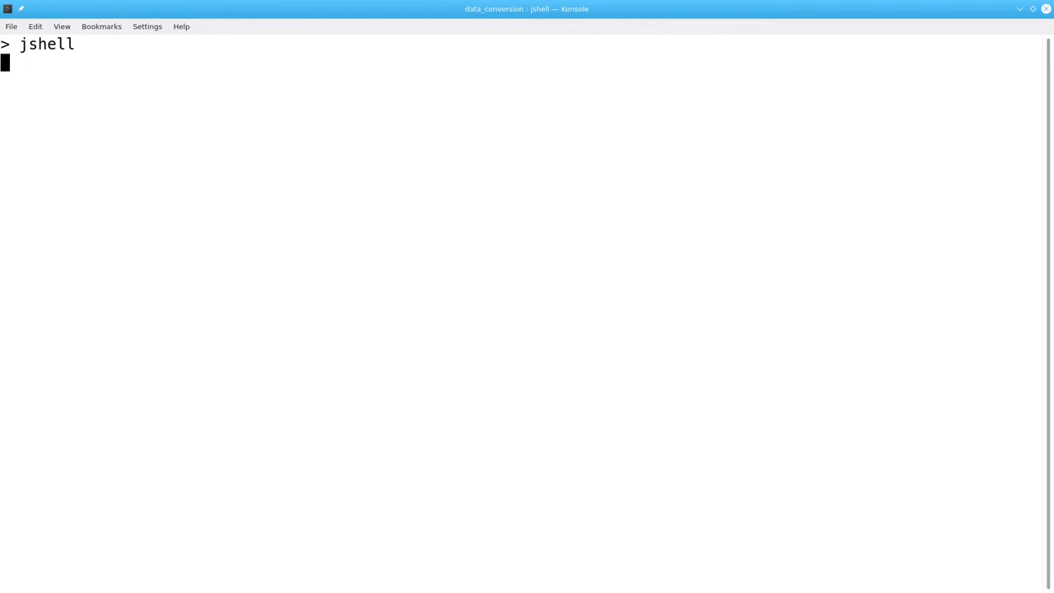
{"action": "key", "text": "Return"}
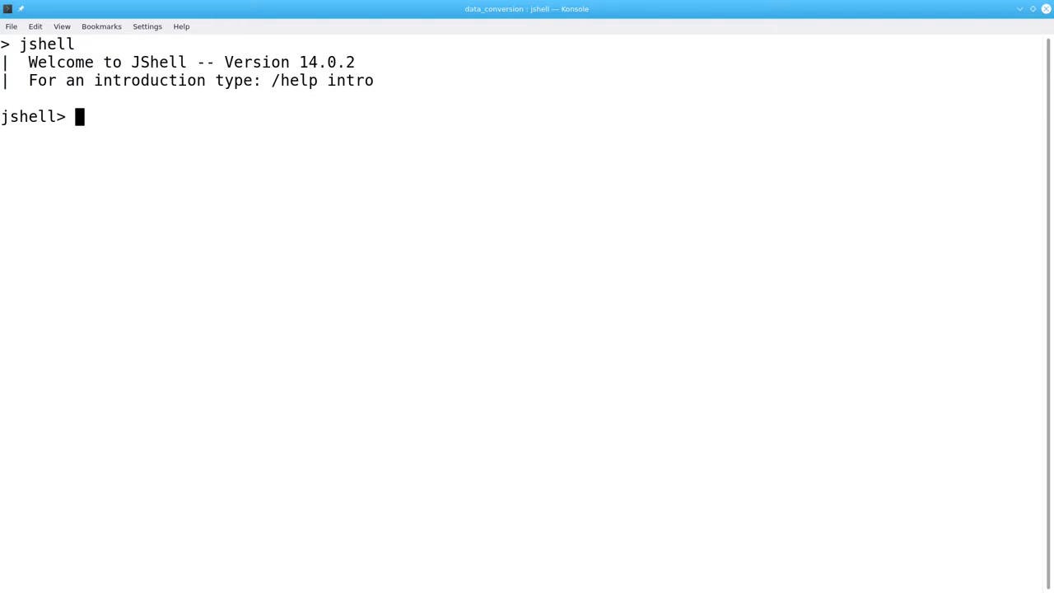
Declare int n = 3 + 4 * 5, which evaluates to 23
{"action": "type", "text": "int"}
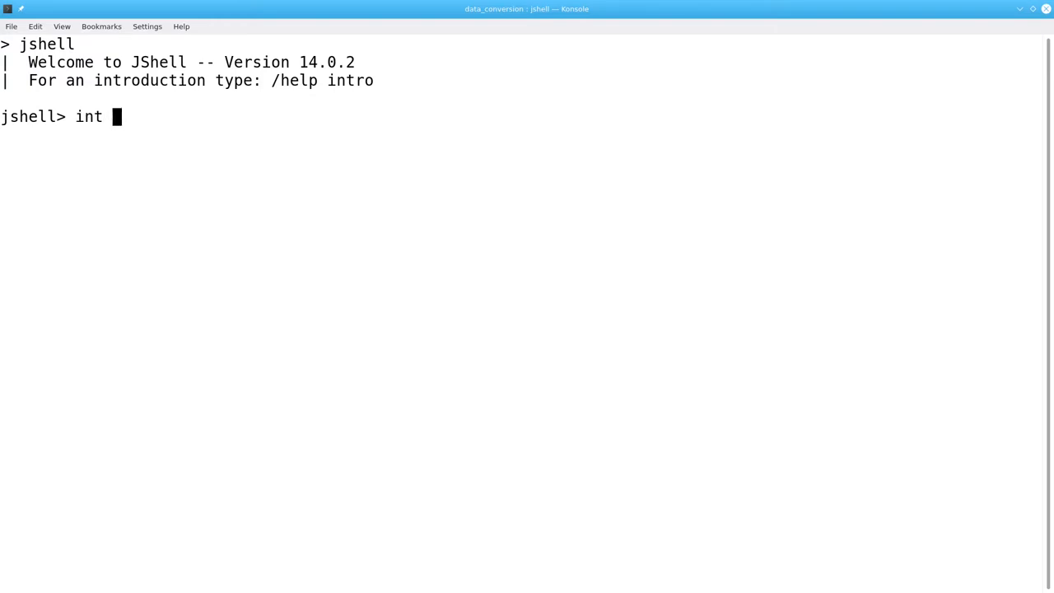
{"action": "type", "text": "n ="}
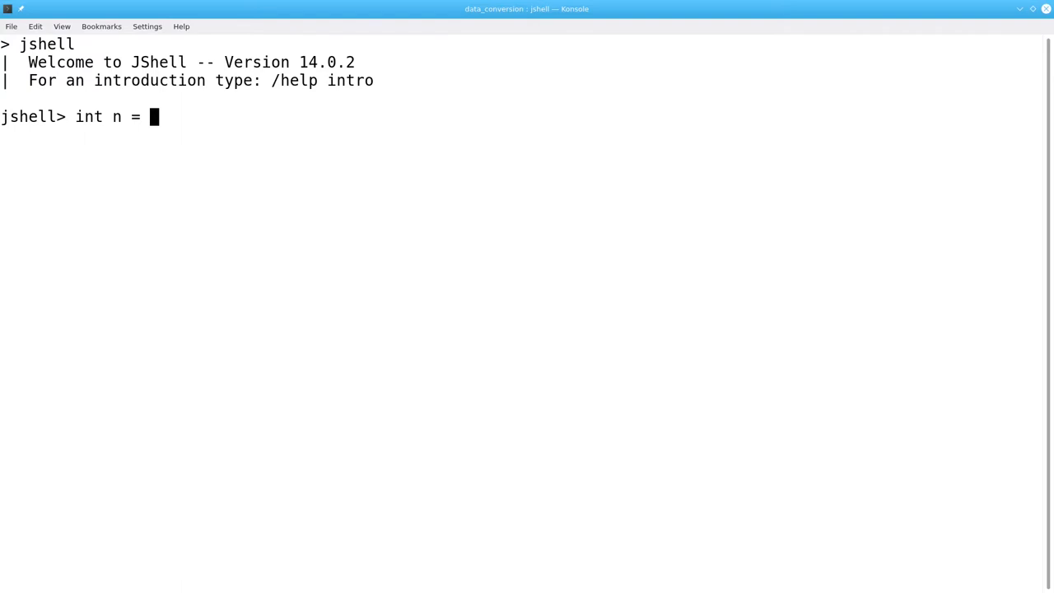
{"action": "type", "text": "3 + 4 *"}
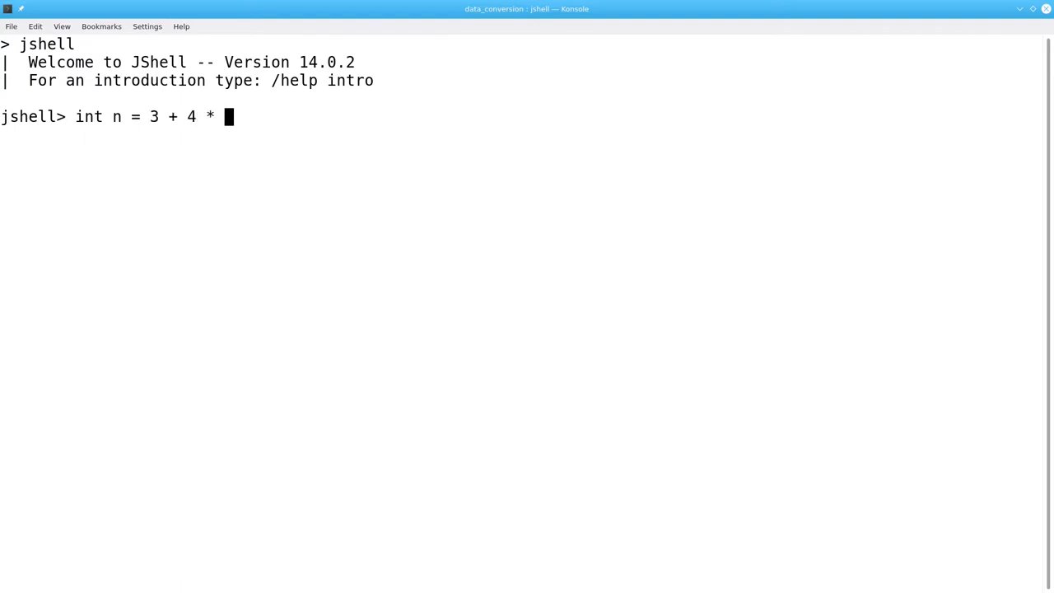
{"action": "type", "text": "5;"}
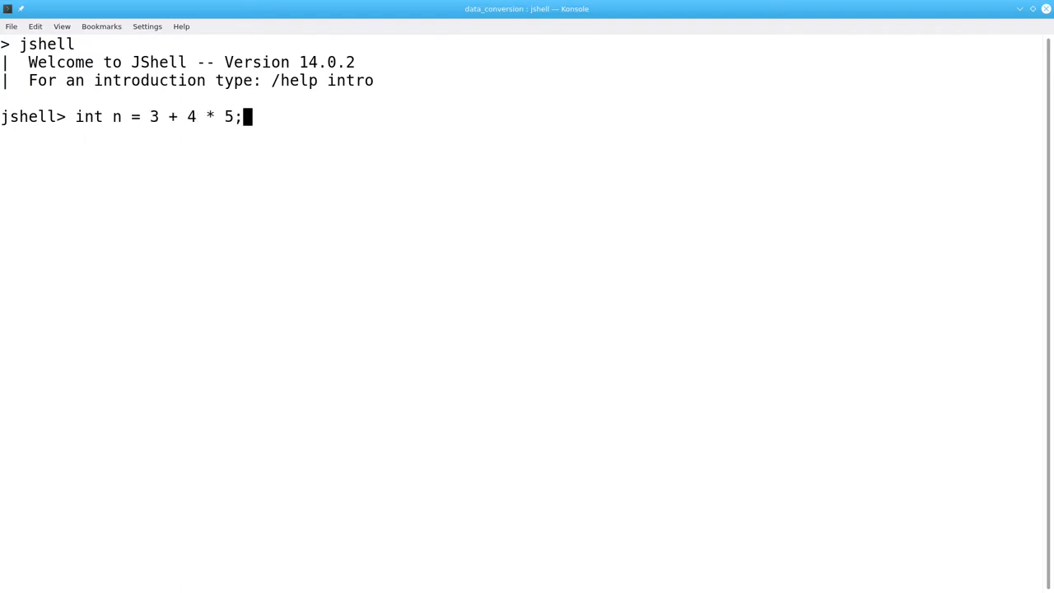
{"action": "key", "text": "Return"}
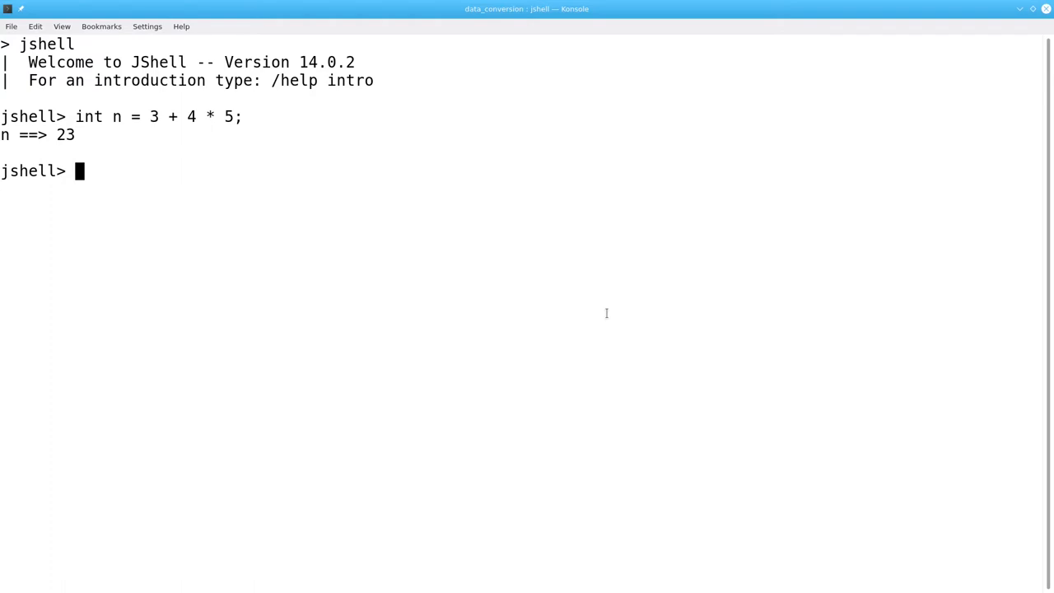
Reassign n = 23 / 4, giving the integer-division result 5
{"action": "type", "text": "n"}
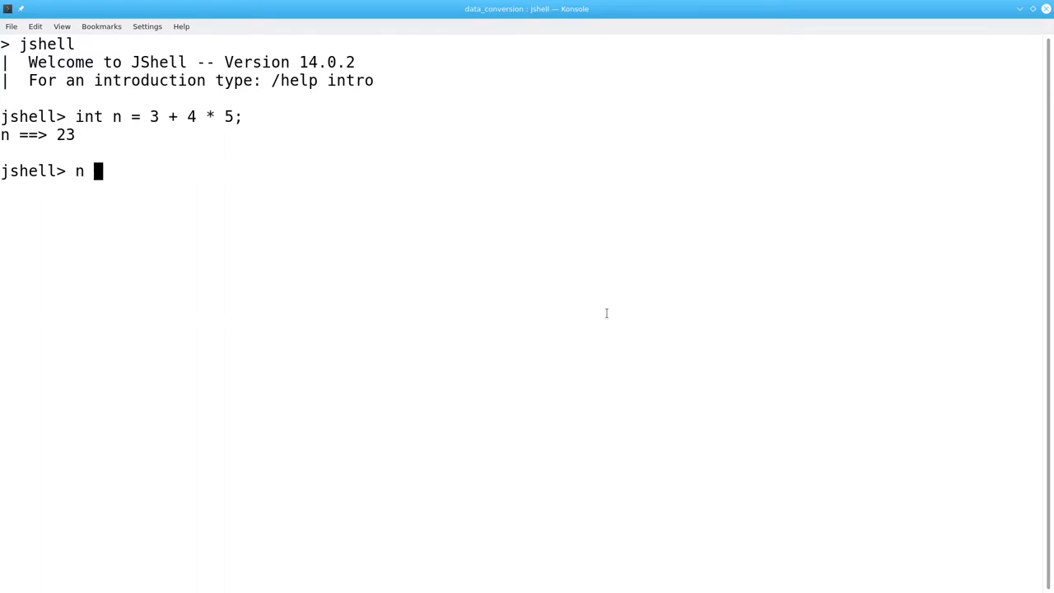
{"action": "type", "text": "= 2"}
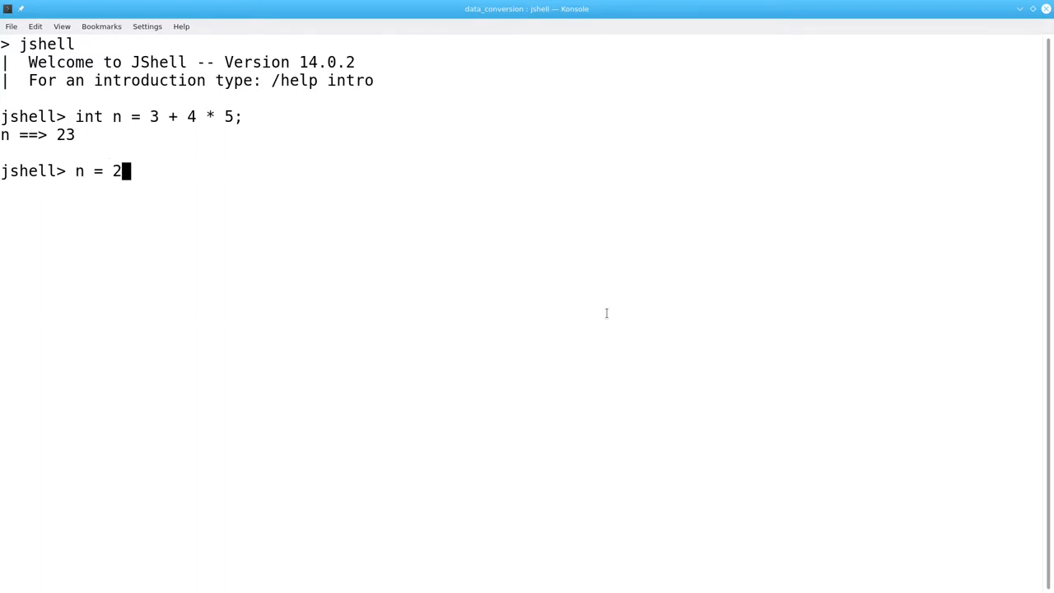
{"action": "type", "text": "3 / 4"}
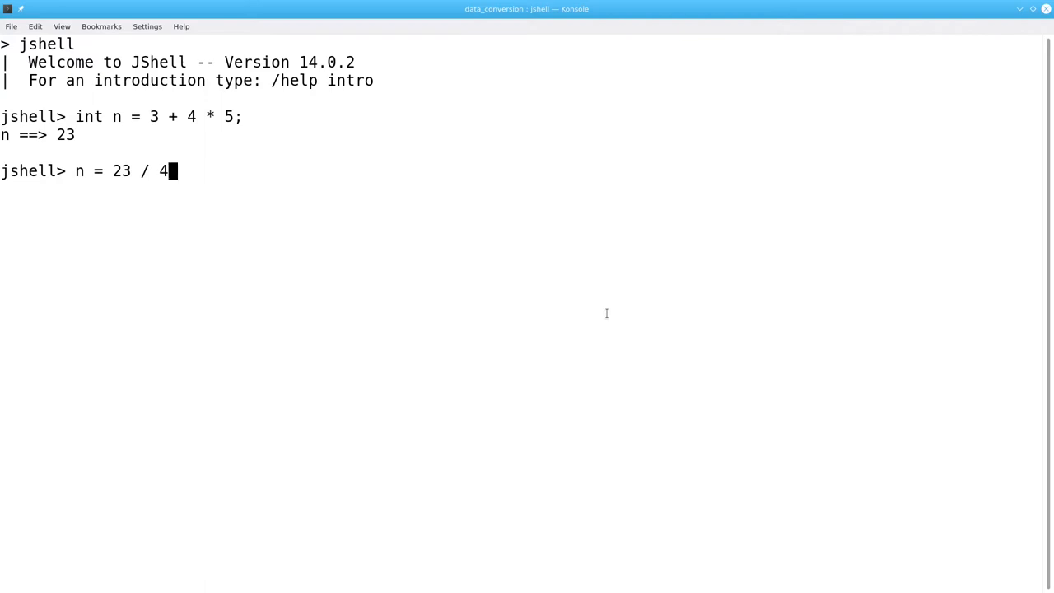
{"action": "key", "text": "Return"}
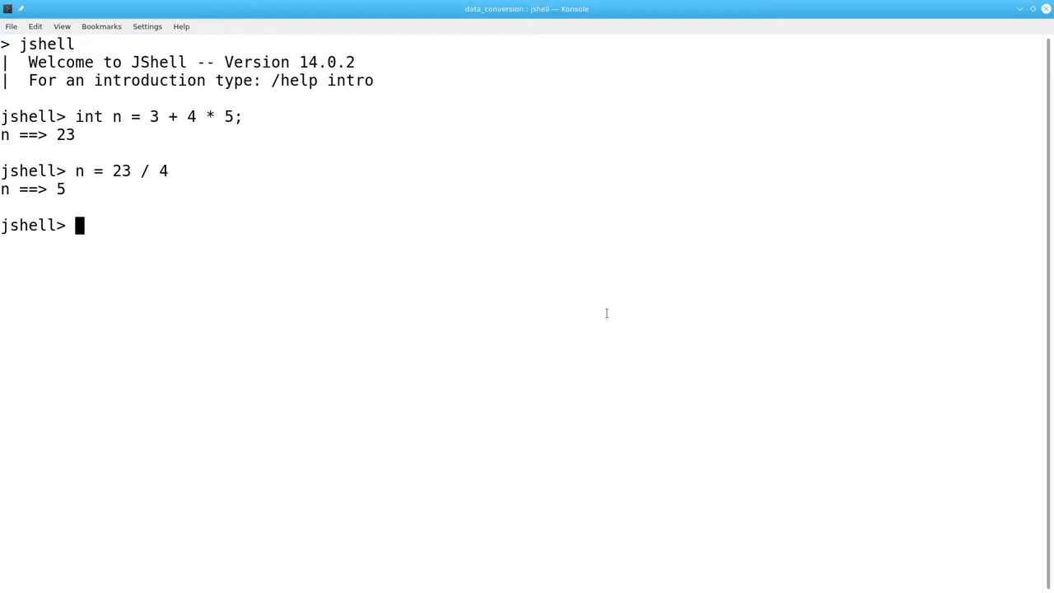
Declare double d = 23 / 4, which still evaluates to 5.0
{"action": "type", "text": "dou"}
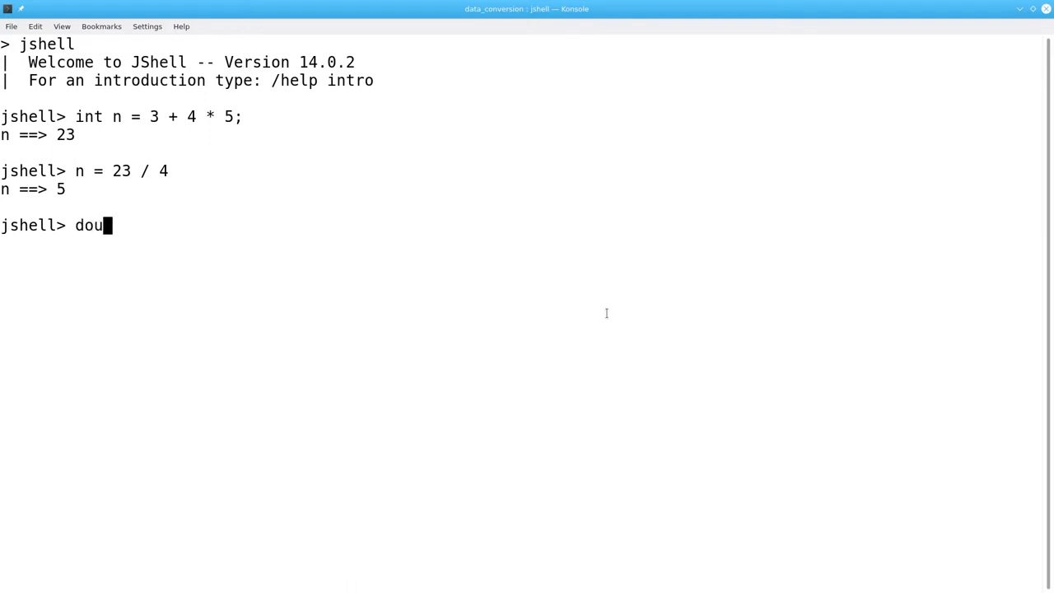
{"action": "type", "text": "ble d ="}
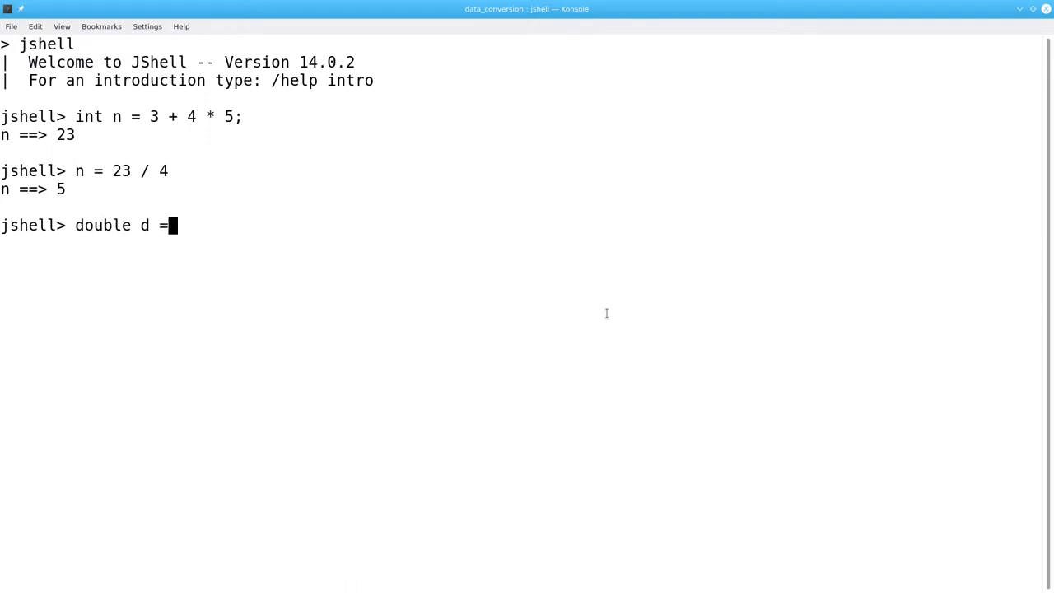
{"action": "type", "text": "23 / 4;"}
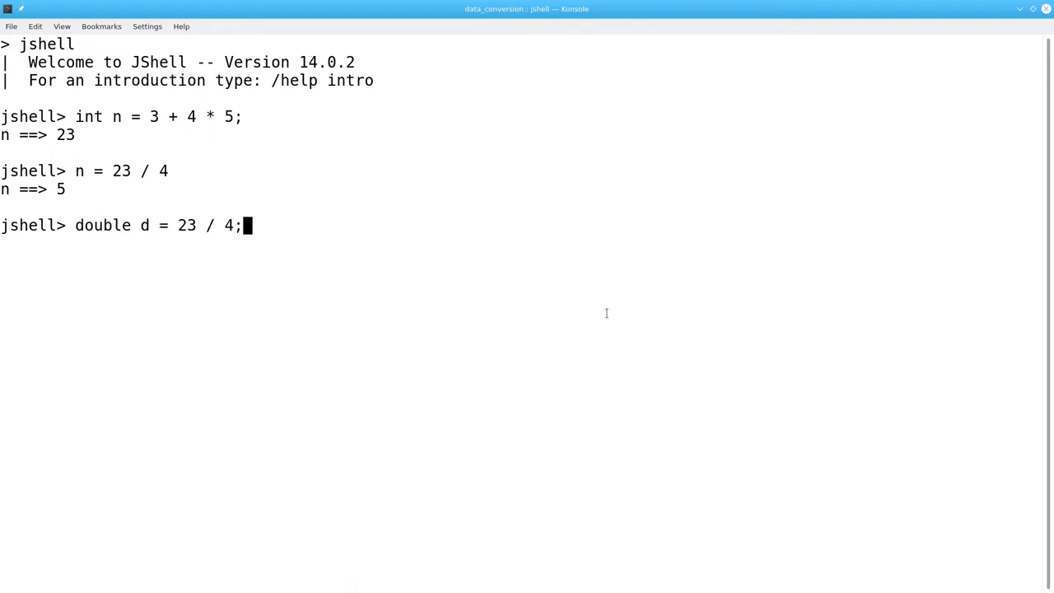
{"action": "key", "text": "Return"}
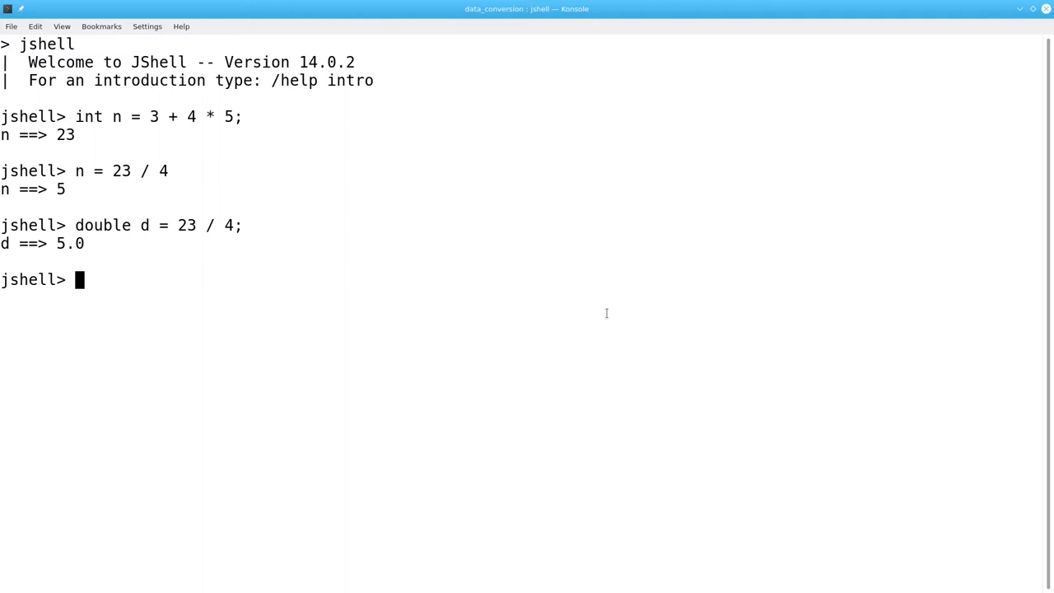
Reassign d as 23.0 / 4 and then as 23 / 4.0, both giving 5.75
{"action": "type", "text": "d ="}
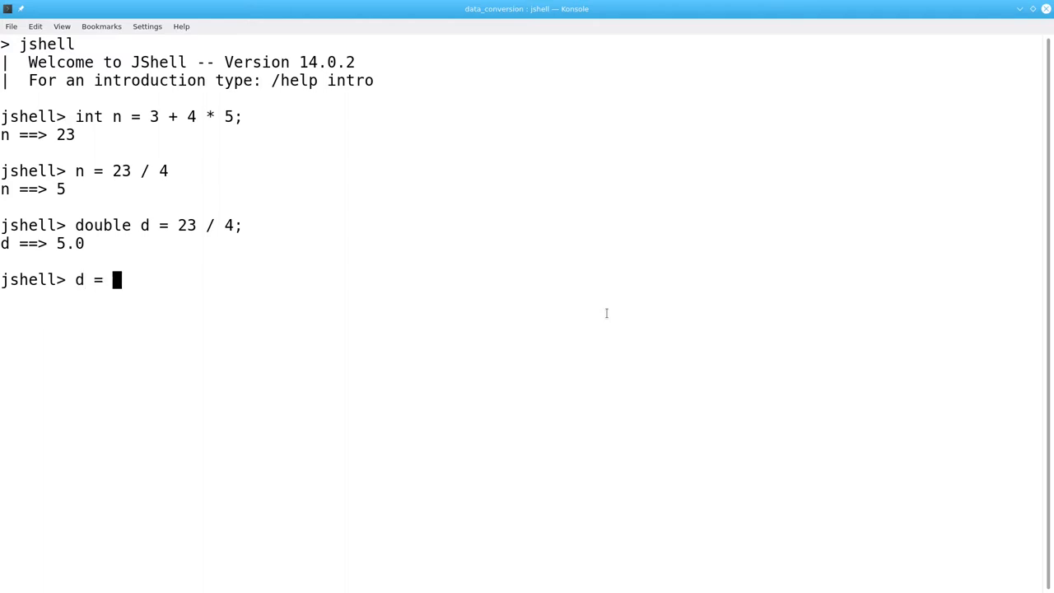
{"action": "type", "text": "23.0 /"}
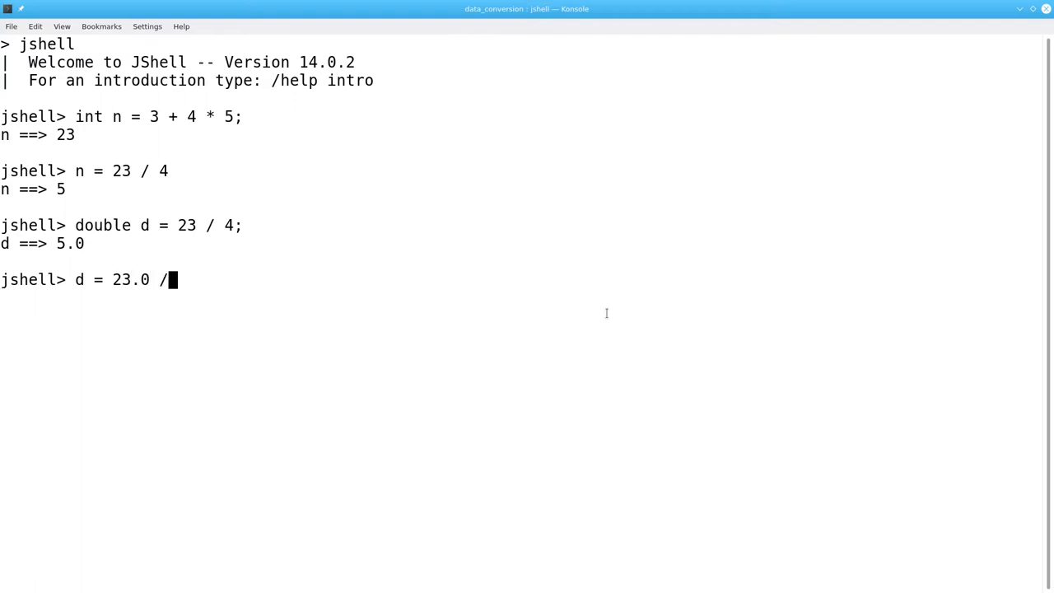
{"action": "key", "text": "Return"}
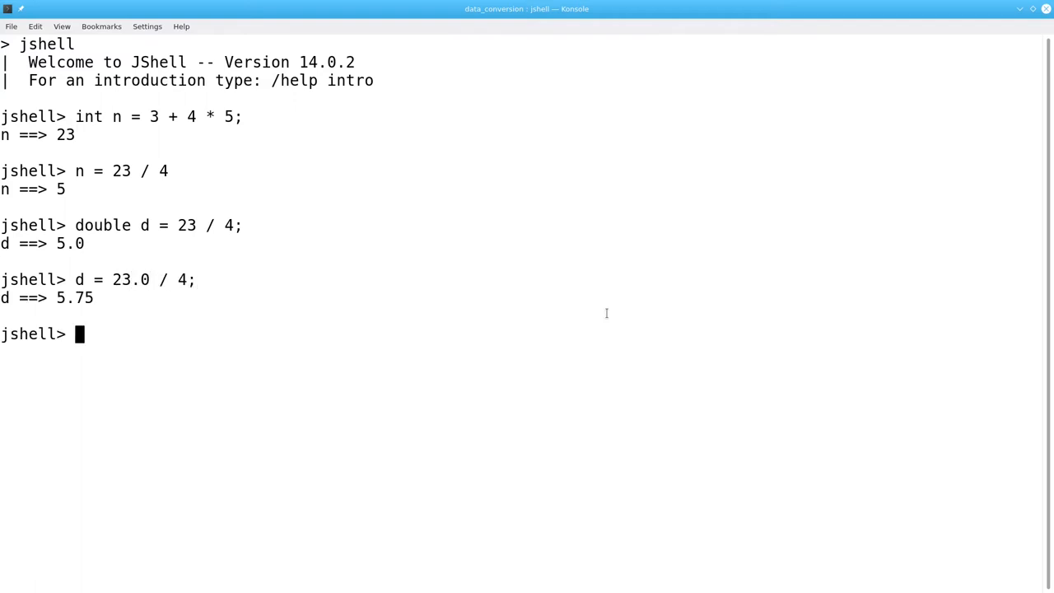
{"action": "type", "text": "d ="}
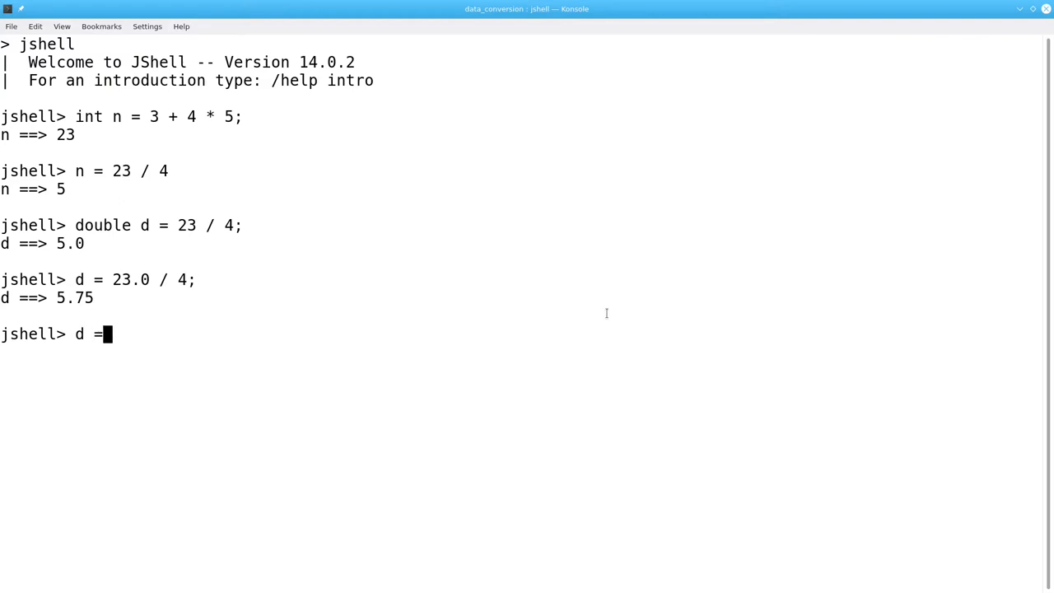
{"action": "type", "text": "23 / 4"}
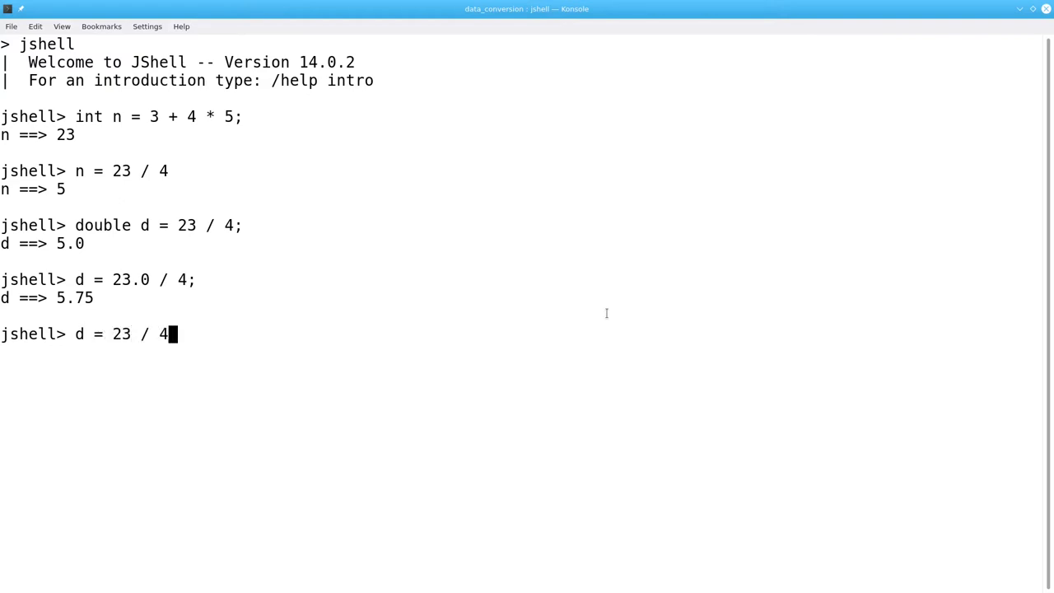
{"action": "type", "text": ".0;"}
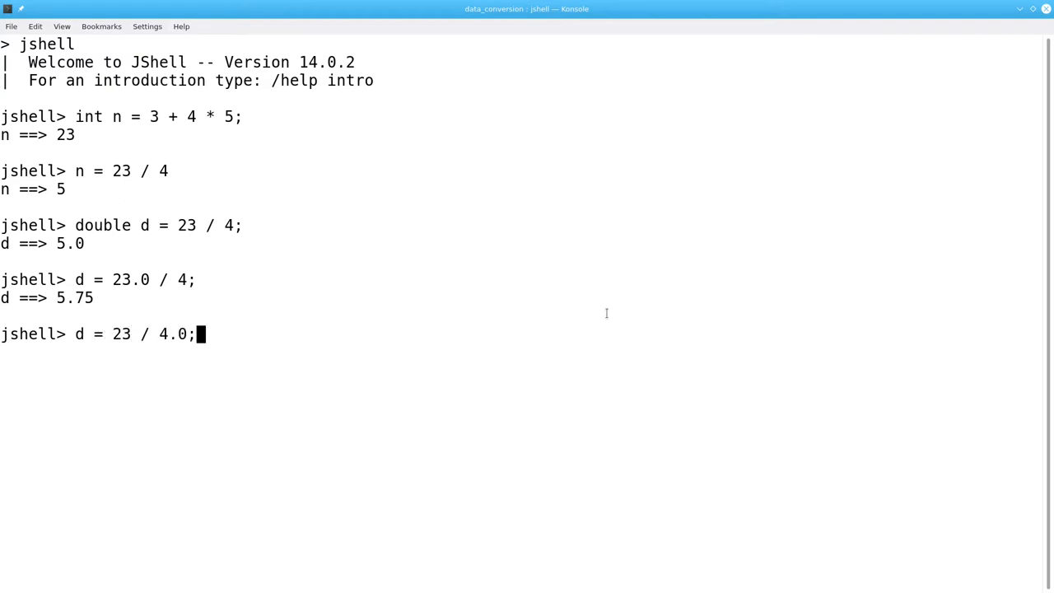
{"action": "key", "text": "Return"}
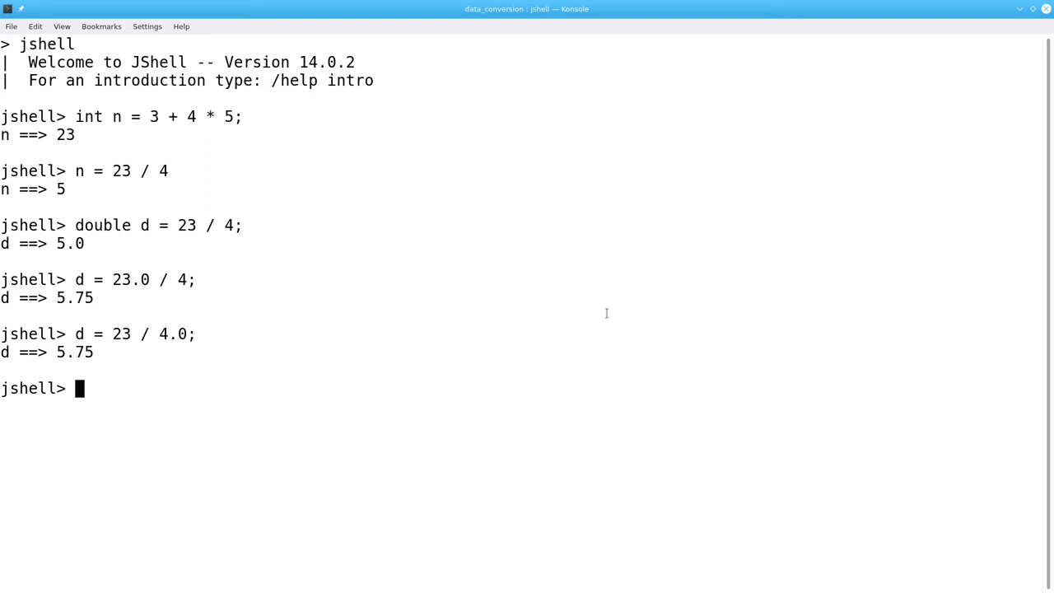
Submit the declaration int n = 23.0 / 4.0 at the JShell prompt
{"action": "type", "text": "in"}
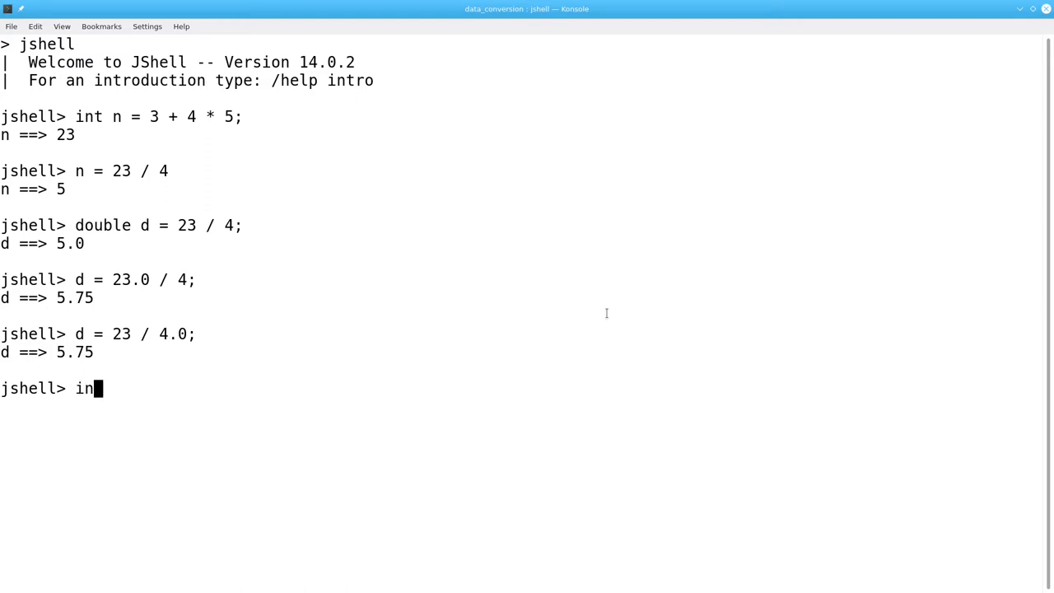
{"action": "type", "text": "t n = 2"}
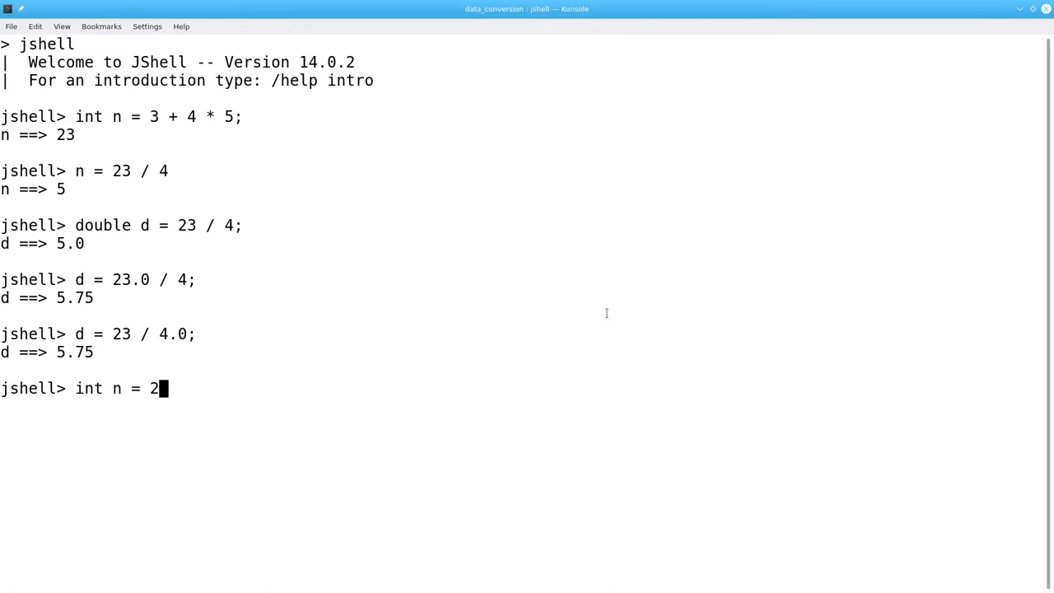
{"action": "type", "text": "3.0"}
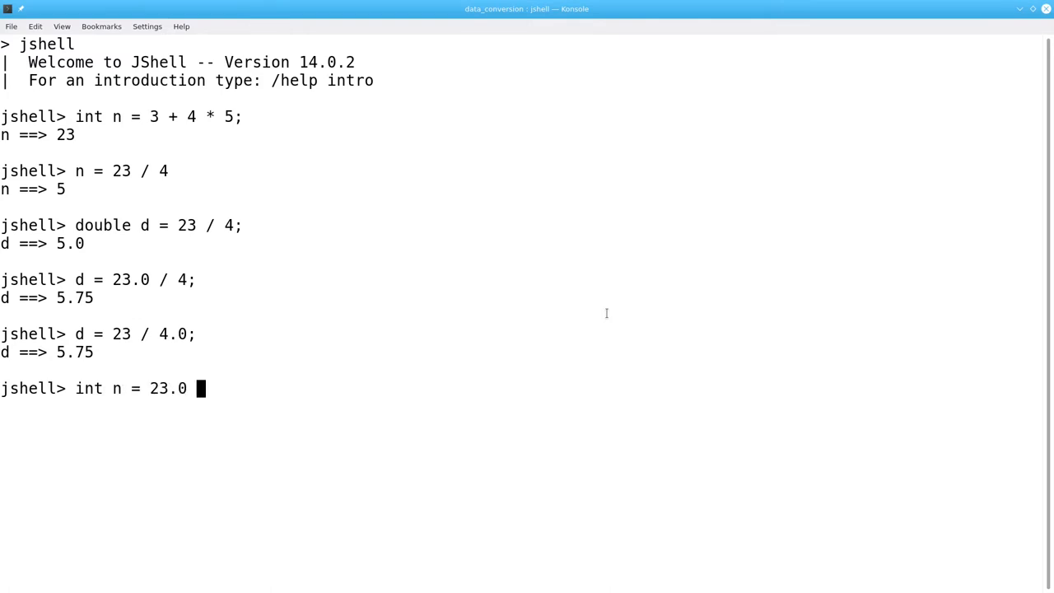
{"action": "type", "text": "/ 4.0;"}
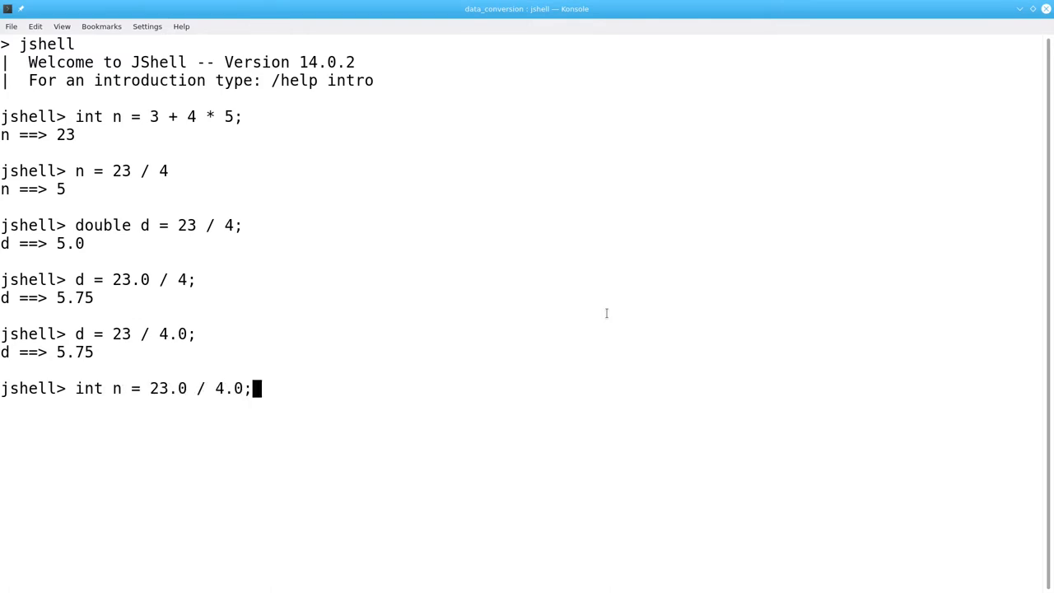
{"action": "key", "text": "Return"}
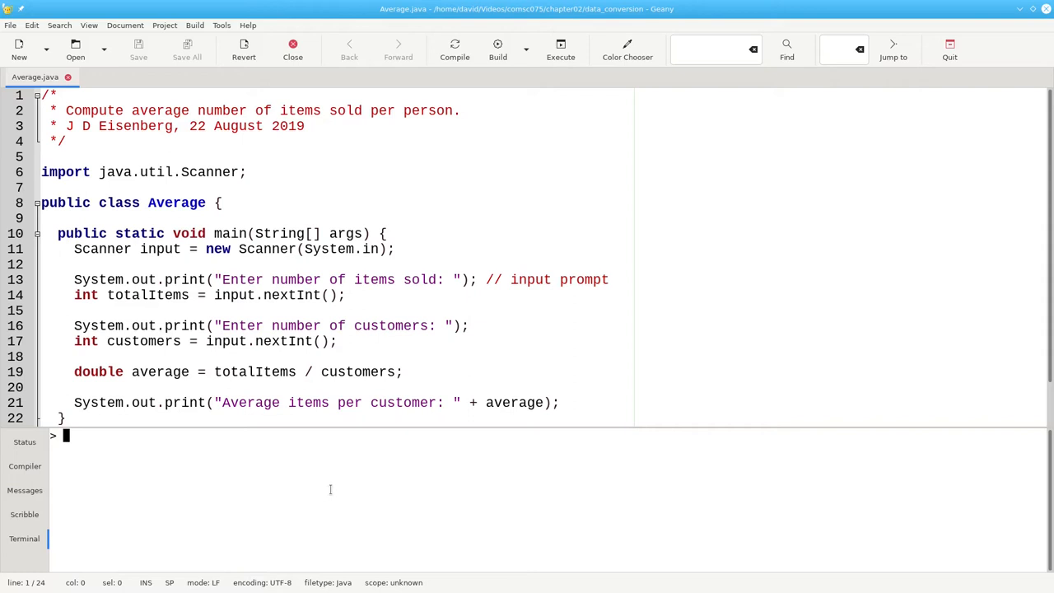
{"action": "mouse_move", "coordinate": [188, 430]}
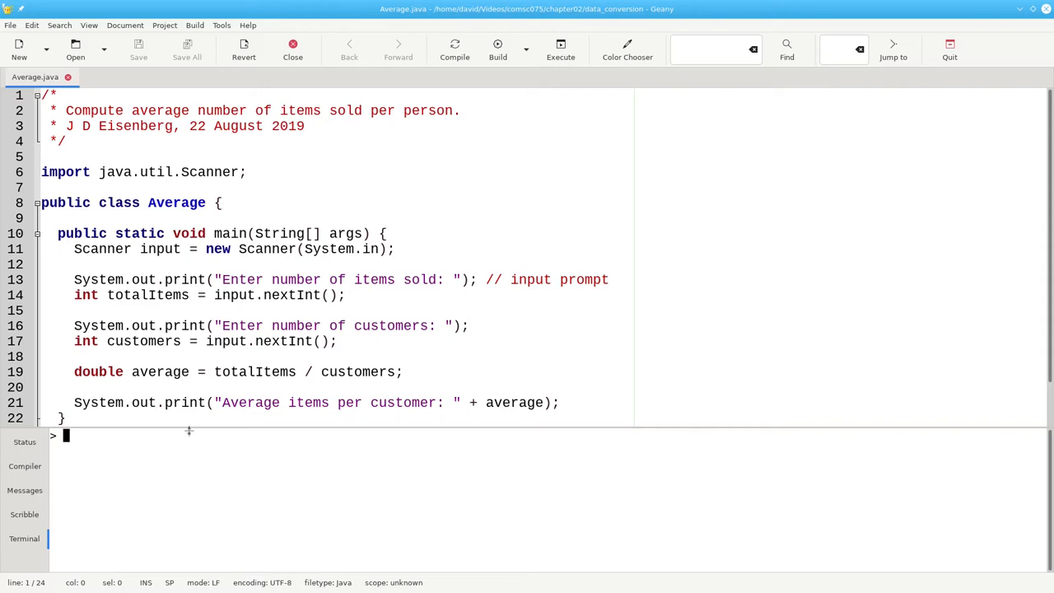
Compile Average.java so the compiler reports it finished successfully
{"action": "left_click", "coordinate": [392, 372]}
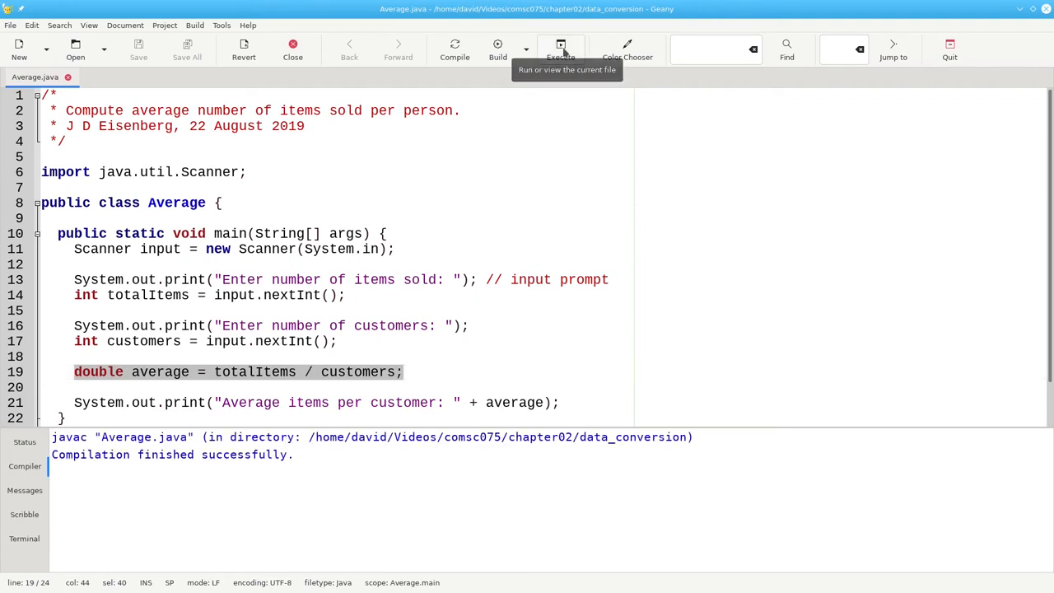
Execute Average with 43 items and 4 customers, printing 10.0, then begin editing line 19
{"action": "left_click", "coordinate": [560, 50]}
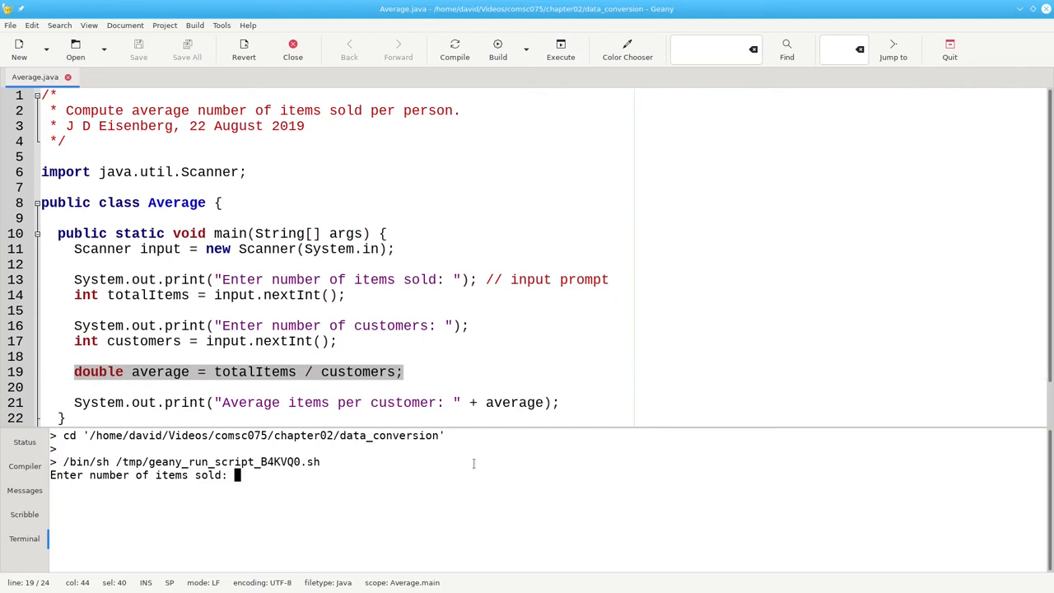
{"action": "type", "text": "43"}
{"action": "type", "text": "4"}
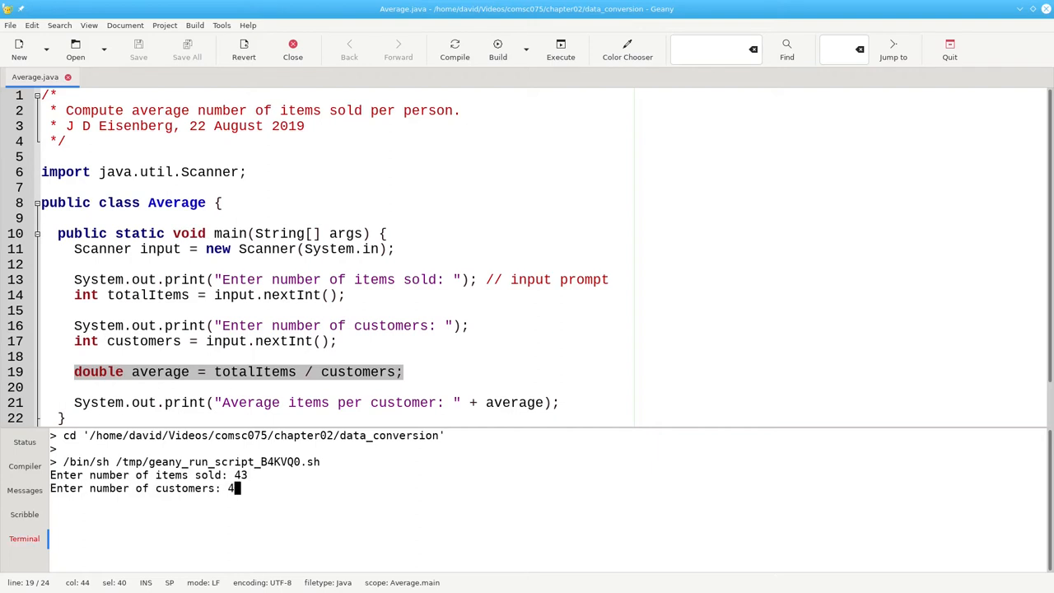
{"action": "key", "text": "Return"}
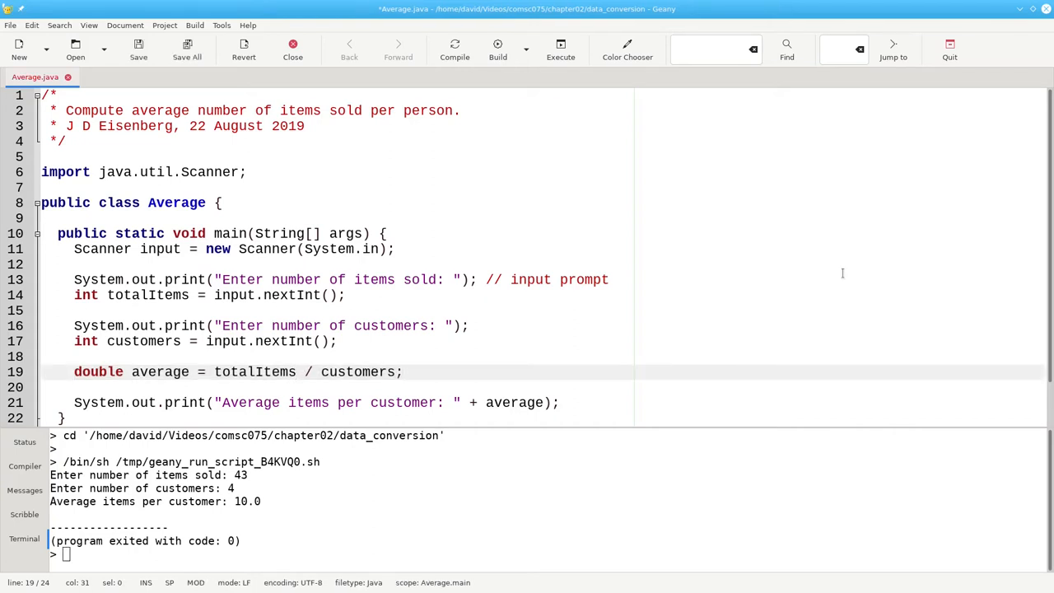
{"action": "type", "text": ".0"}
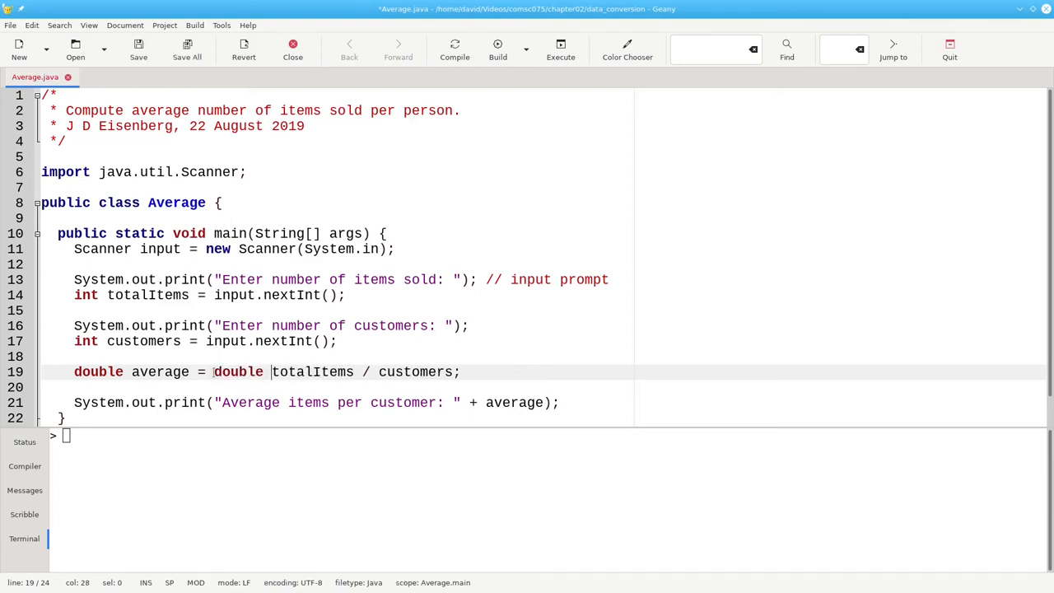
Change line 19 to (double) totalItems / (double) customers
{"action": "type", "text": "("}
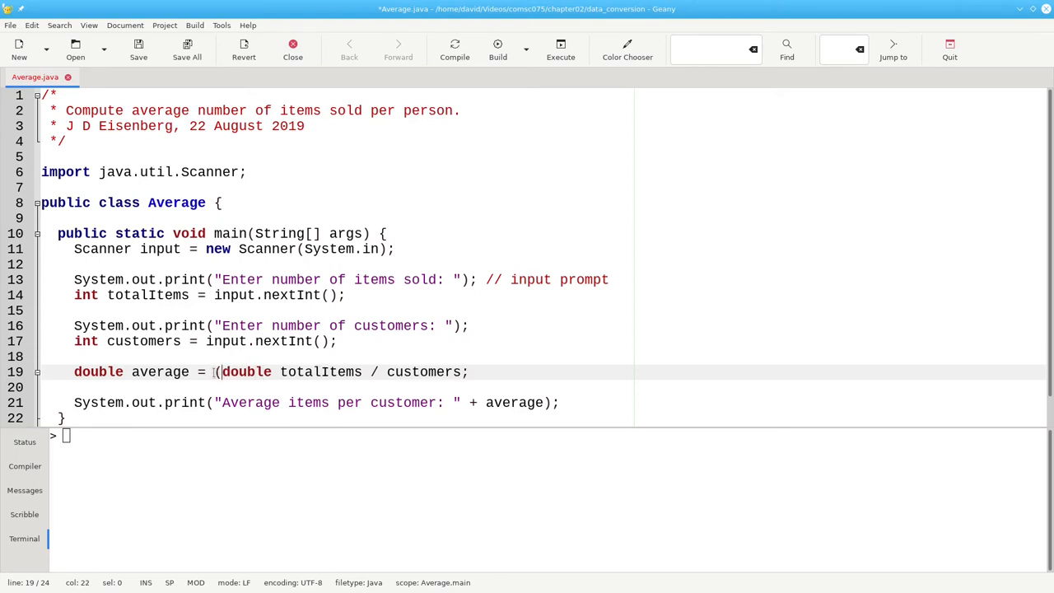
{"action": "type", "text": ")"}
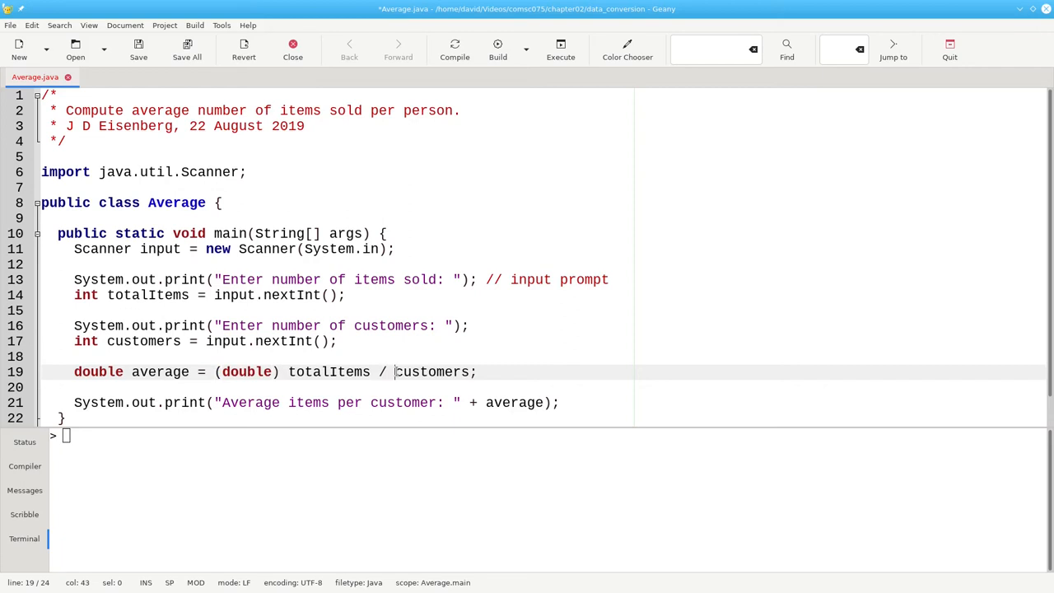
{"action": "type", "text": "(double"}
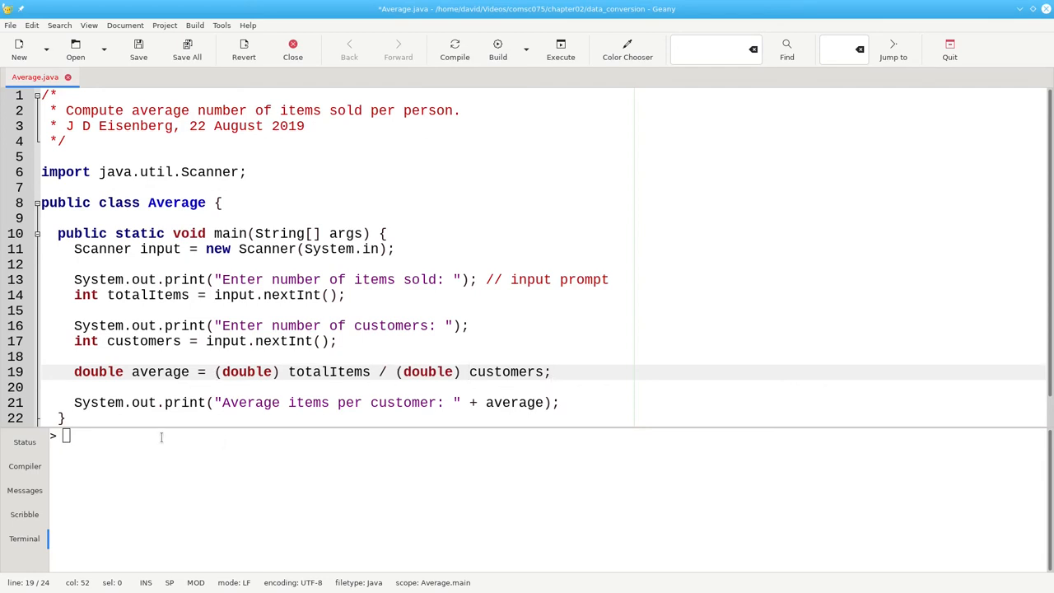
Recompile the double-cast program and execute it with 43 items and 4 customers
{"action": "left_click", "coordinate": [455, 49]}
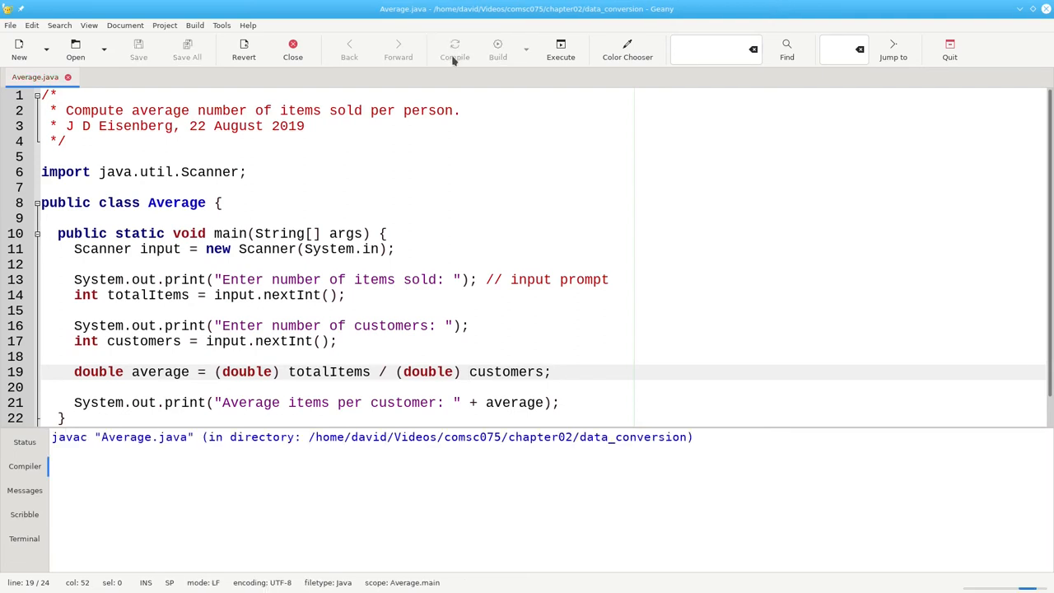
{"action": "left_click", "coordinate": [454, 50]}
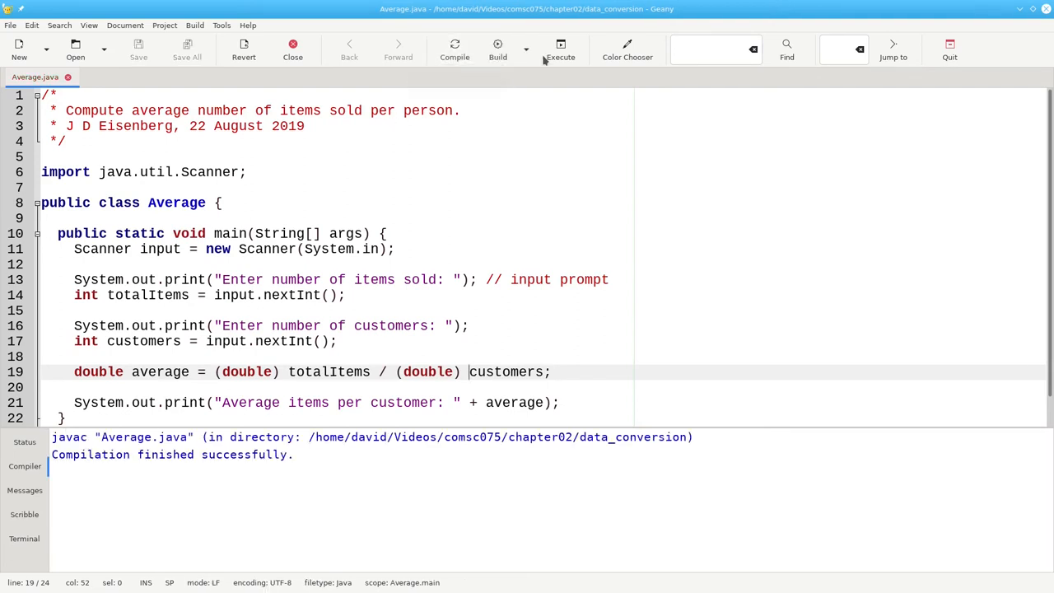
{"action": "left_click", "coordinate": [560, 50]}
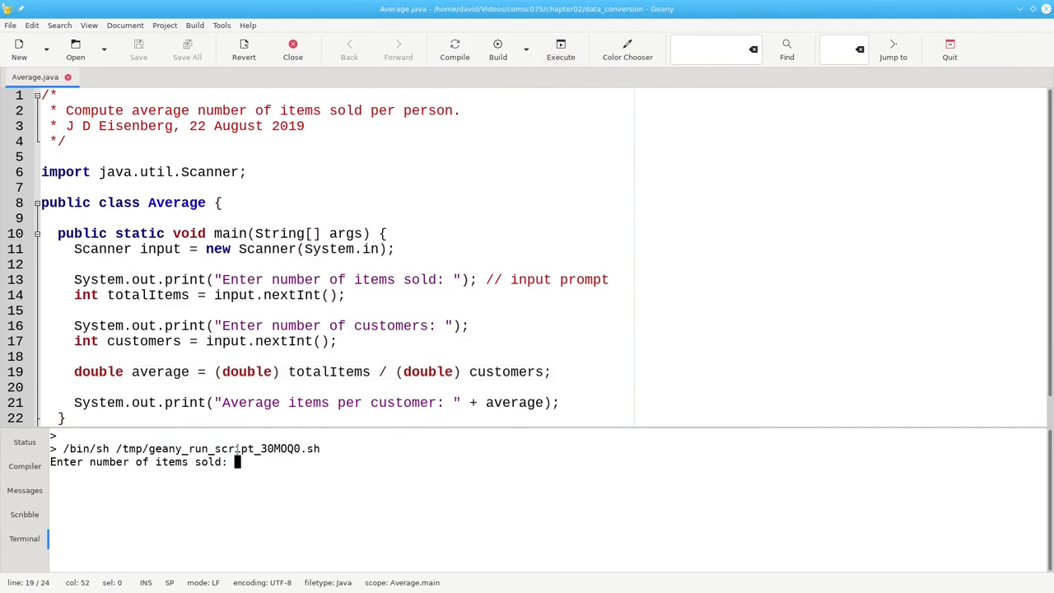
{"action": "type", "text": "43"}
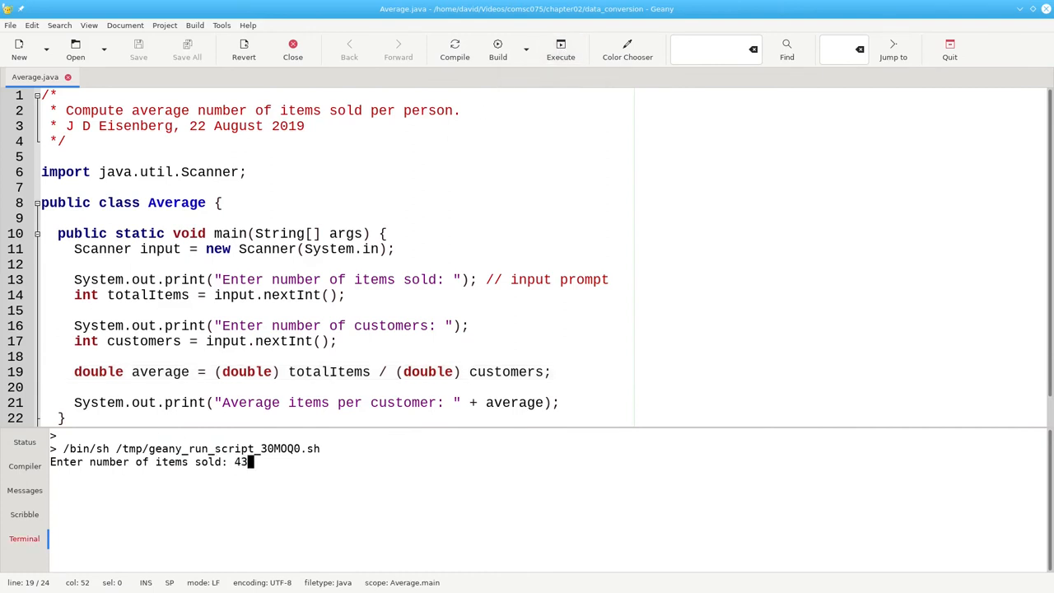
{"action": "type", "text": "4"}
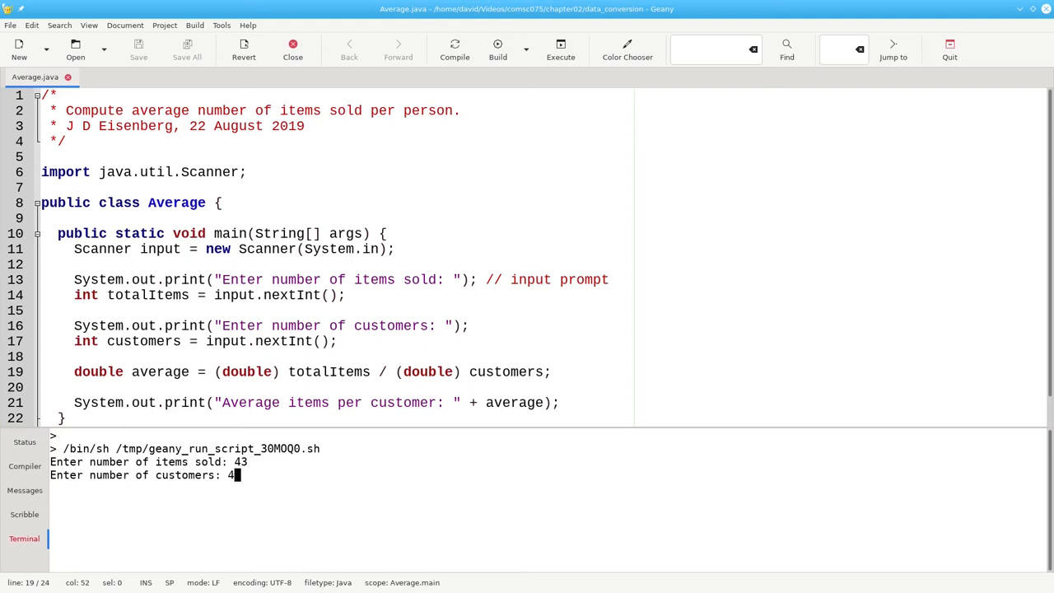
{"action": "key", "text": "Return"}
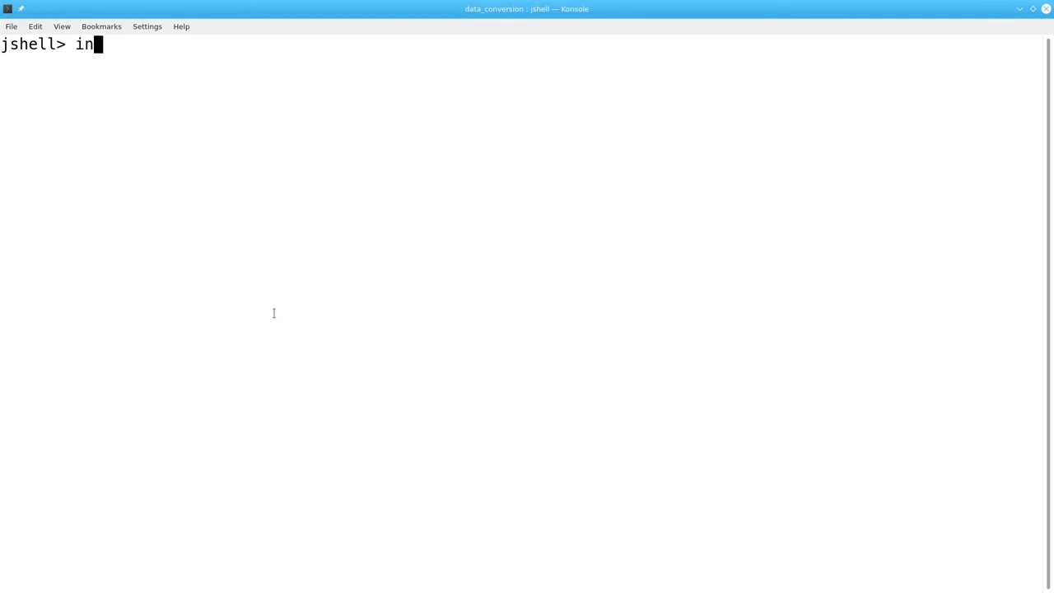
Enter int n = 23.0 / 4.0 and get the lossy conversion from double to int error
{"action": "type", "text": "t n"}
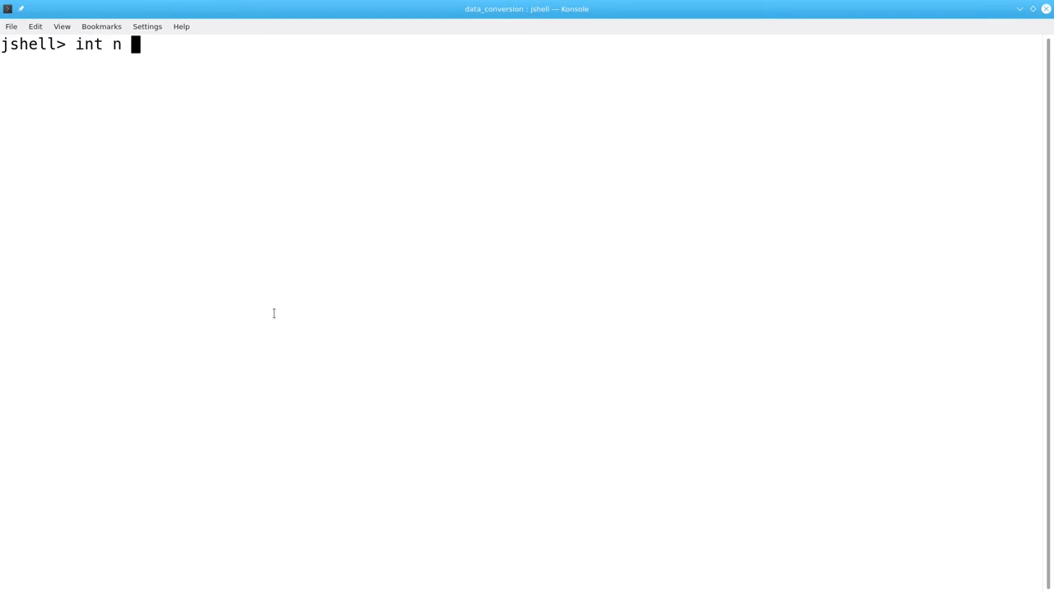
{"action": "type", "text": "= 23.0"}
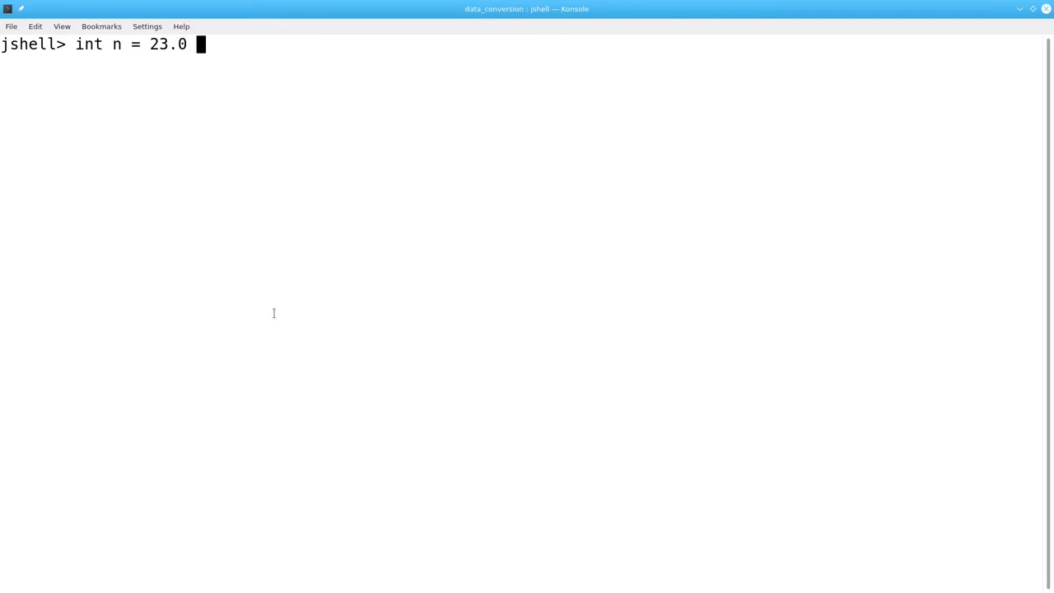
{"action": "type", "text": "/ 4.0"}
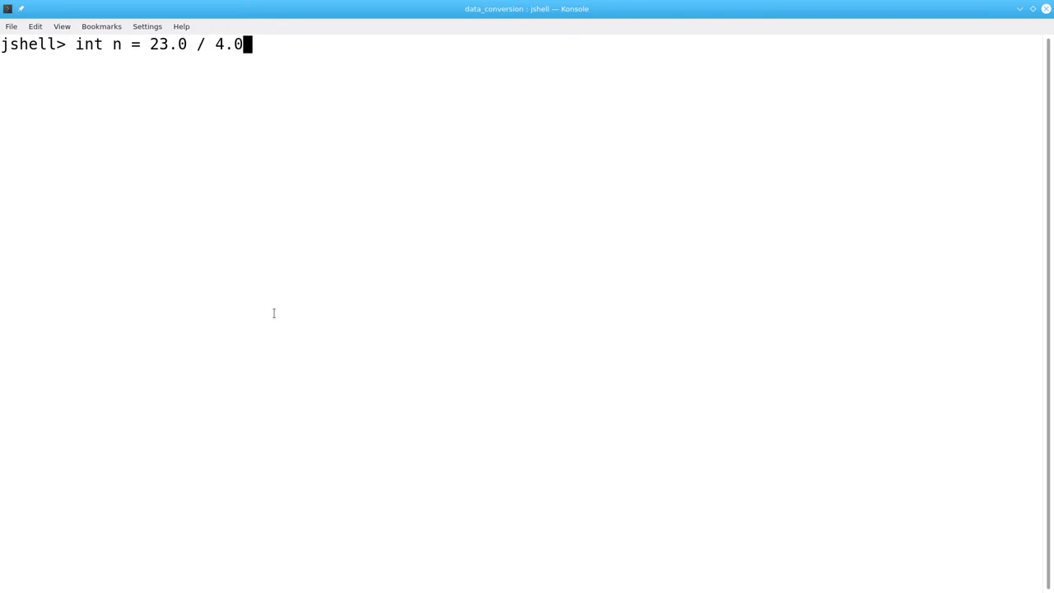
{"action": "key", "text": "Return"}
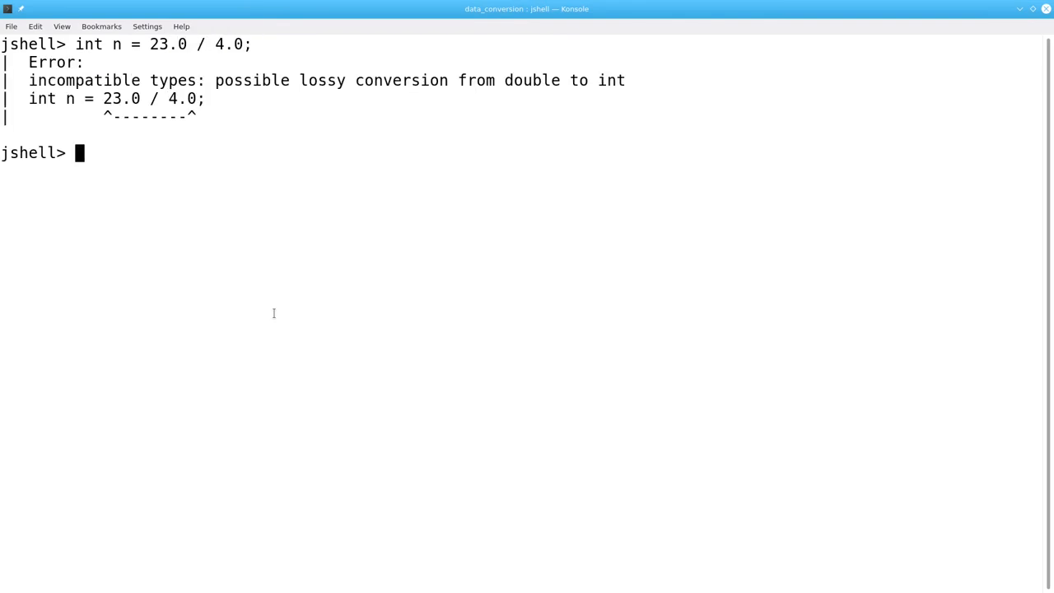
Evaluate int n = (int) (23.0 / 4.0); in JShell, yielding n = 5
{"action": "type", "text": "in"}
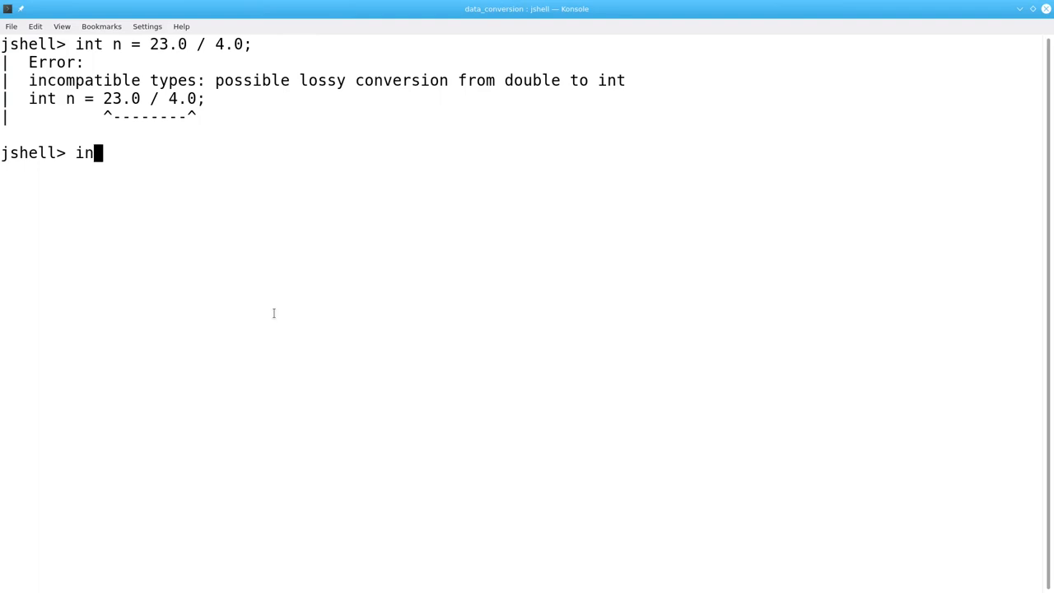
{"action": "type", "text": "t n ="}
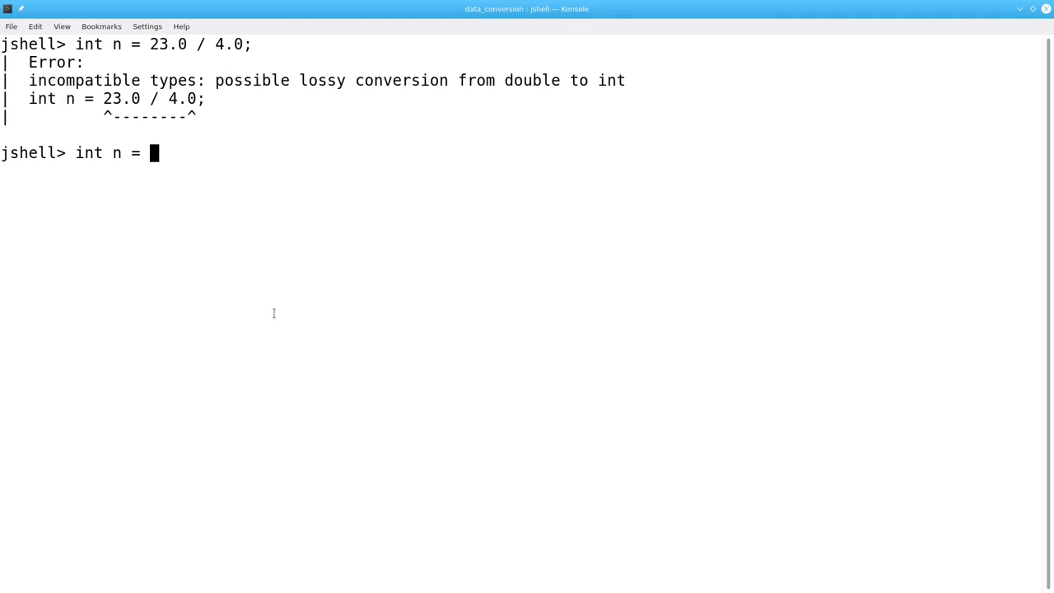
{"action": "type", "text": "(int)"}
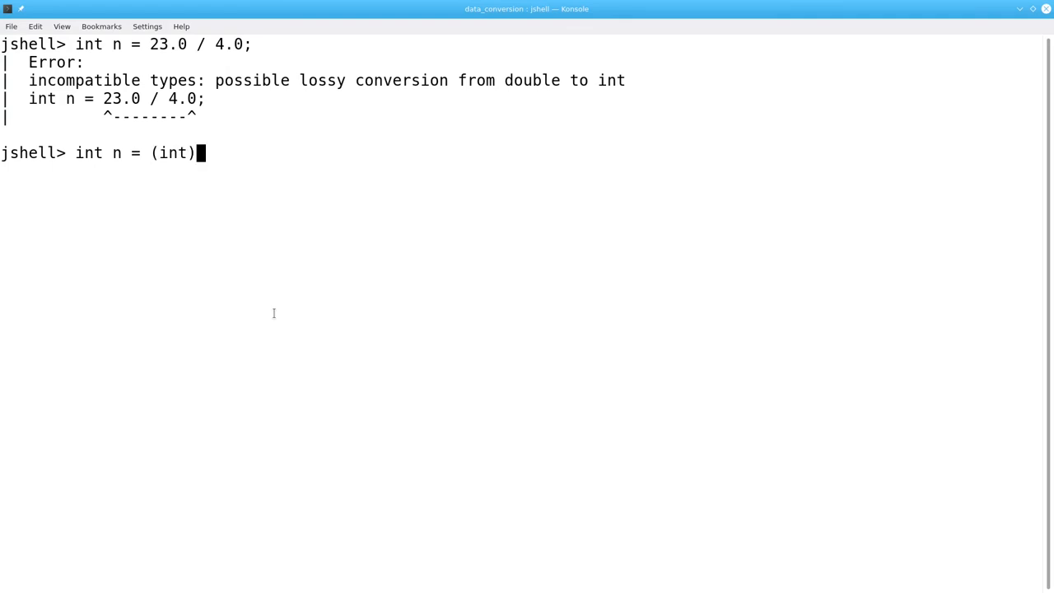
{"action": "type", "text": "(23."}
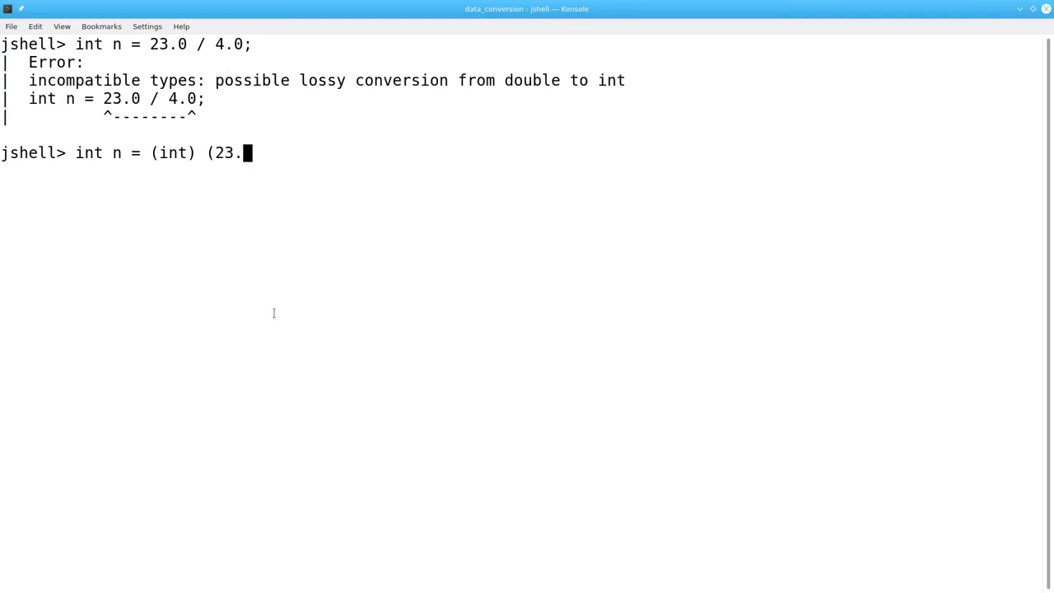
{"action": "type", "text": "0 / 4.0);"}
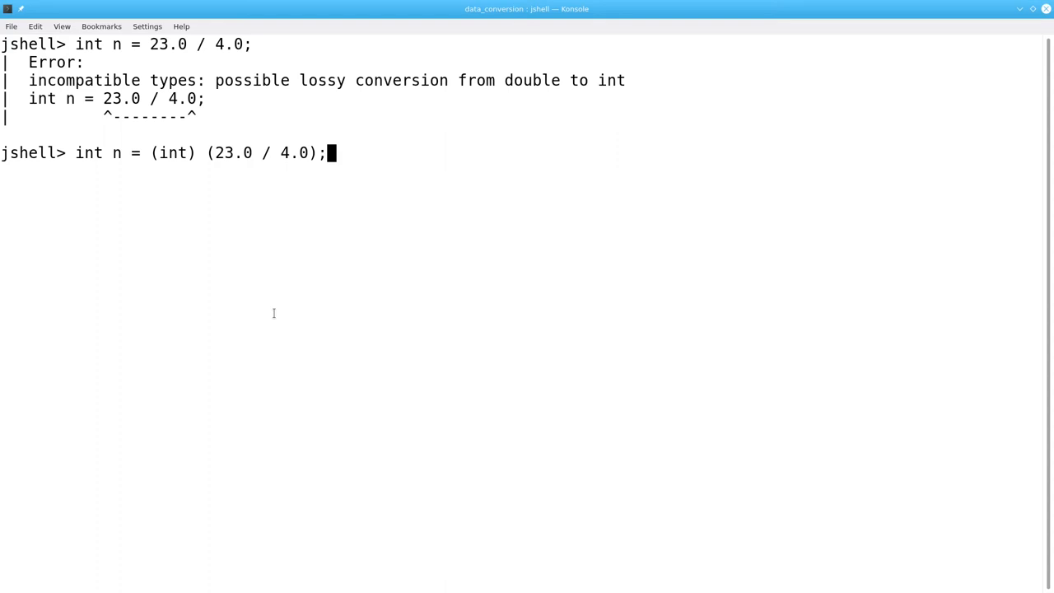
{"action": "key", "text": "Return"}
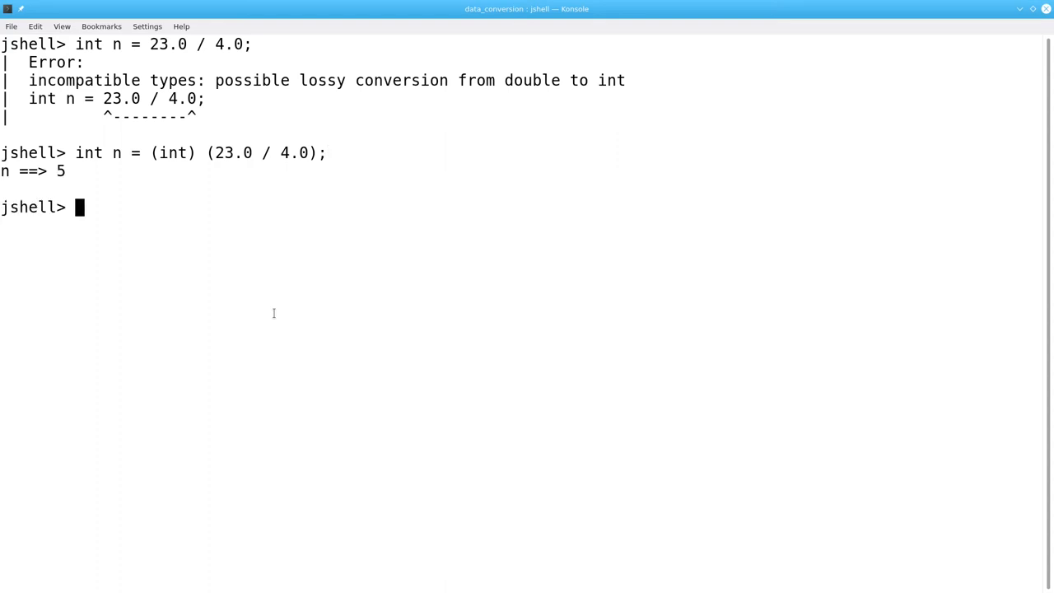